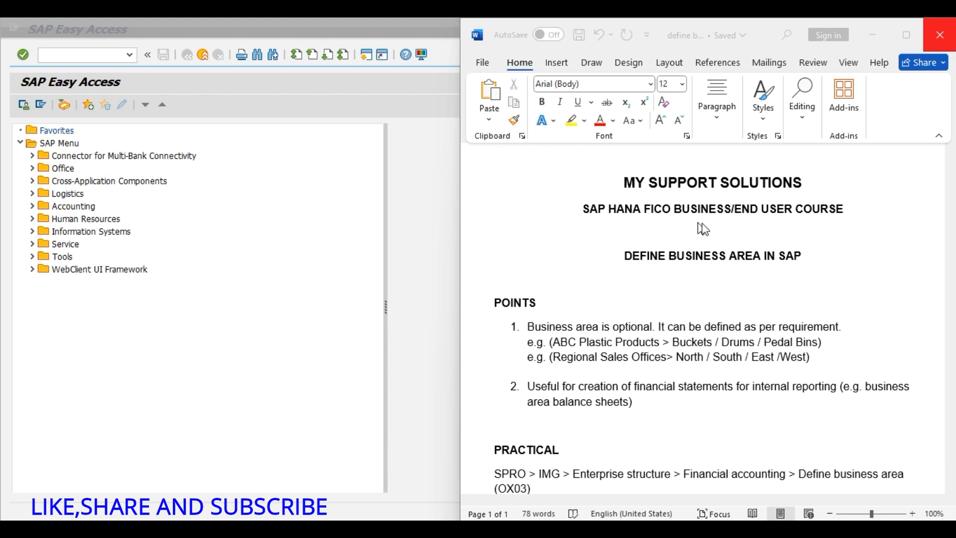
{"action": "mouse_move", "coordinate": [789, 290]}
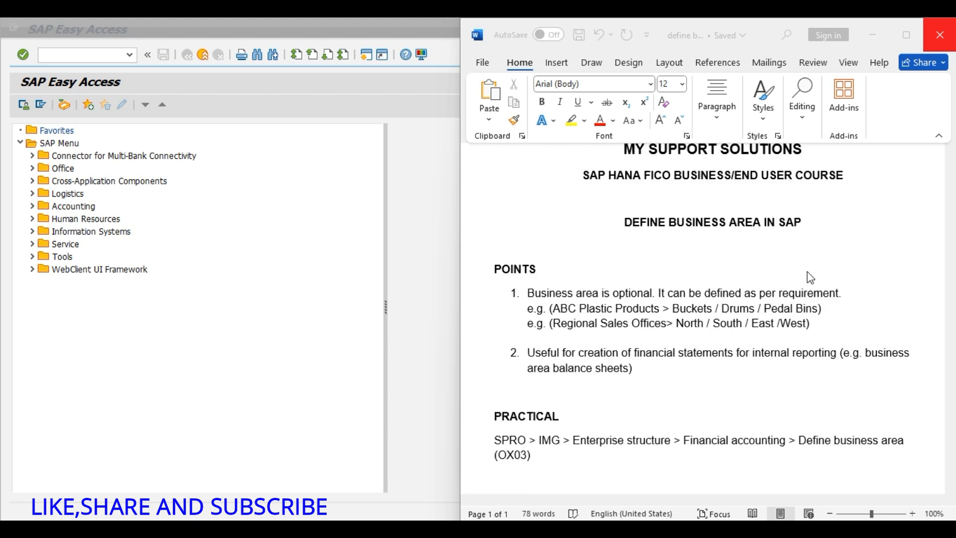
{"action": "scroll", "scroll_direction": "down", "scroll_amount": 3}
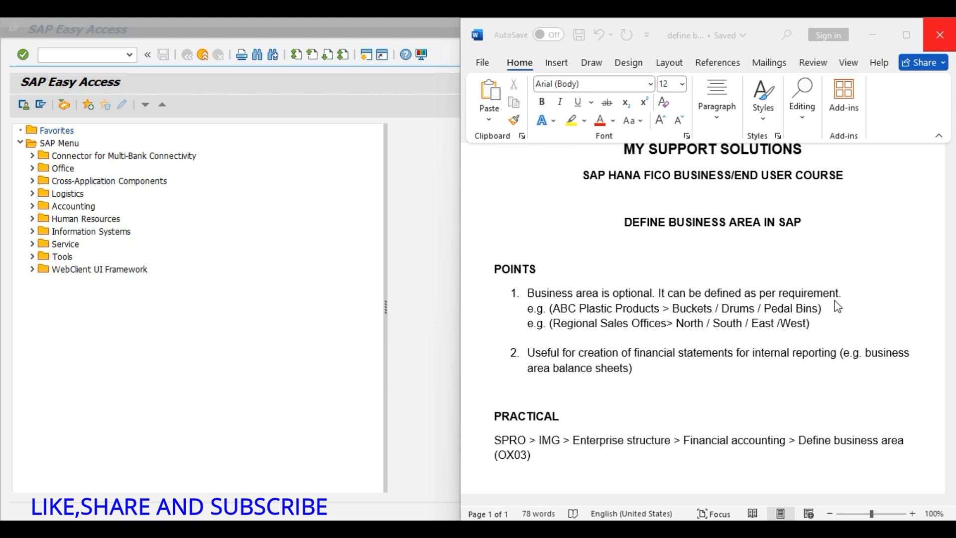
{"action": "mouse_move", "coordinate": [658, 320]}
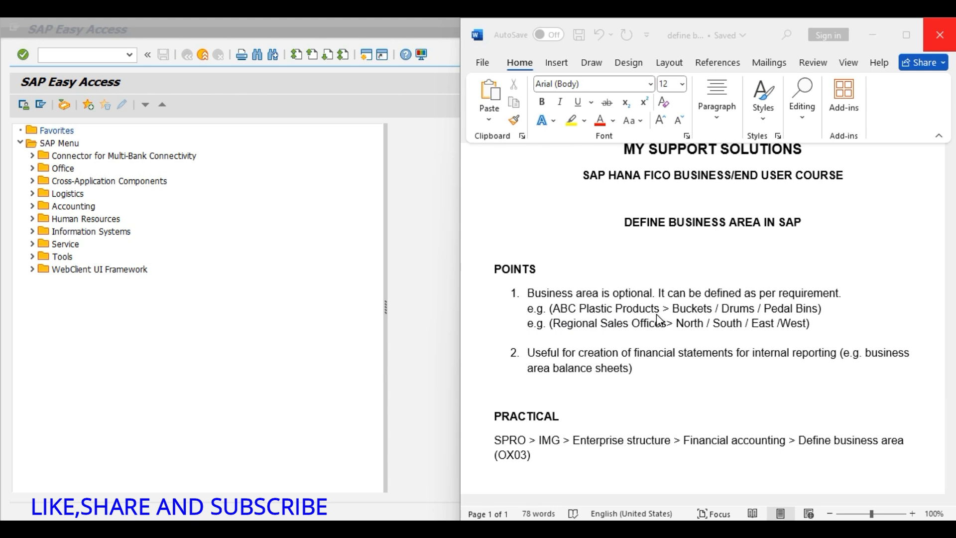
{"action": "mouse_move", "coordinate": [682, 340]}
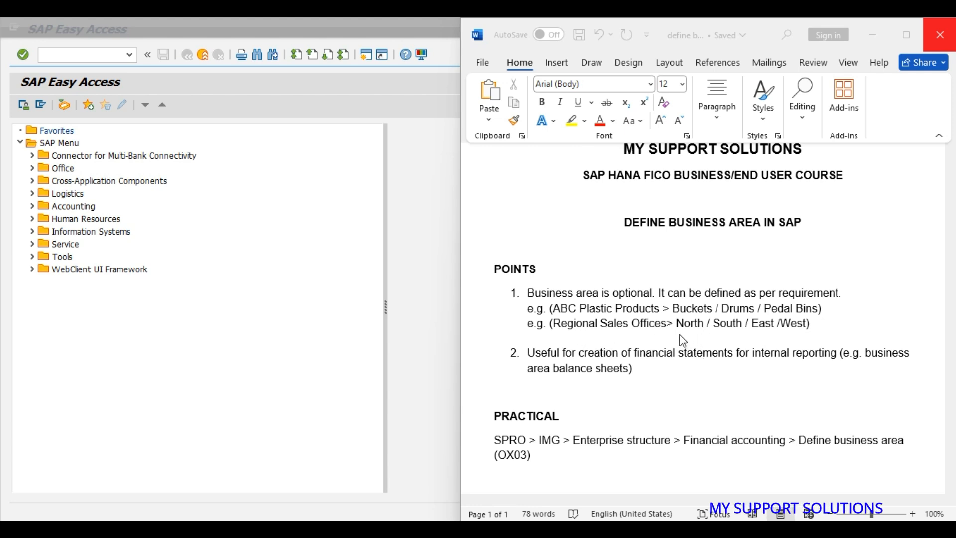
{"action": "mouse_move", "coordinate": [810, 339]}
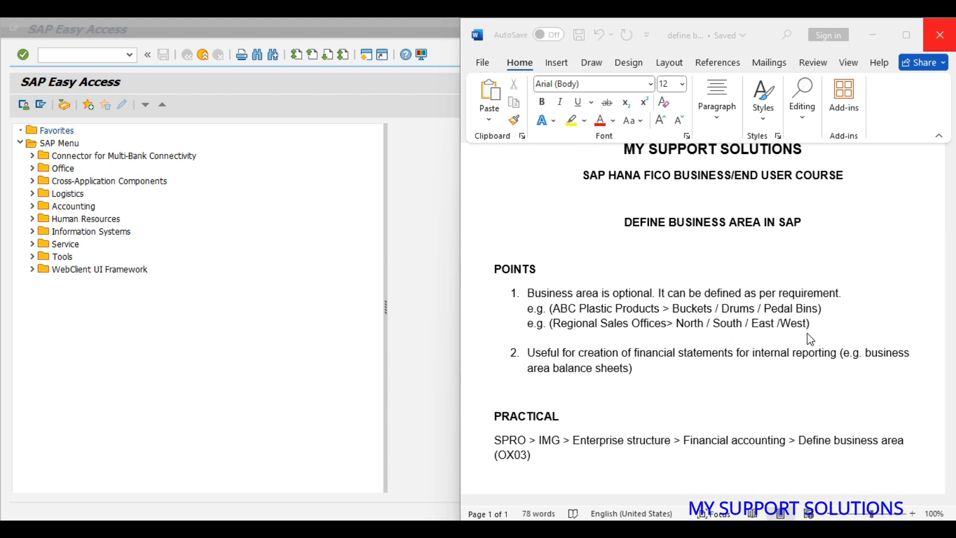
{"action": "mouse_move", "coordinate": [681, 340]}
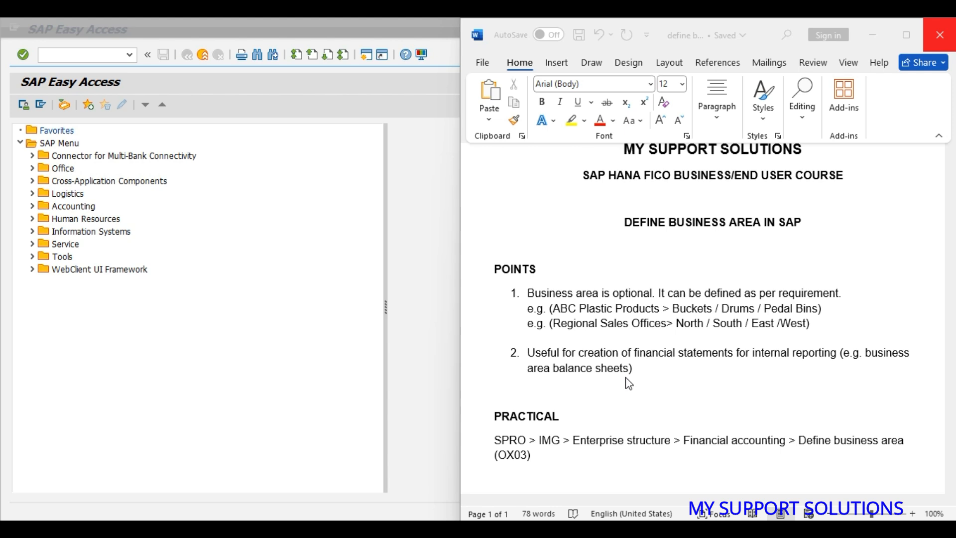
{"action": "type", "text": "ab00"}
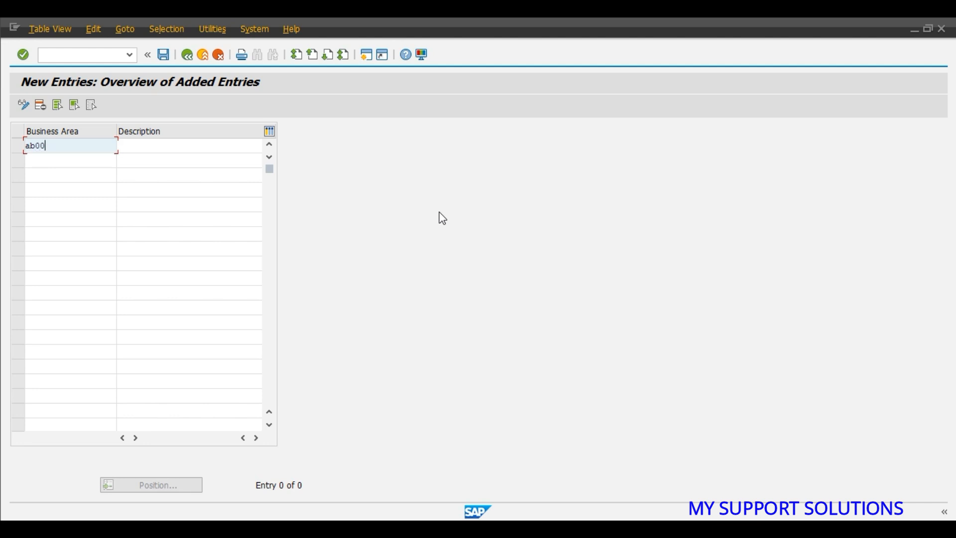
{"action": "type", "text": "ab"}
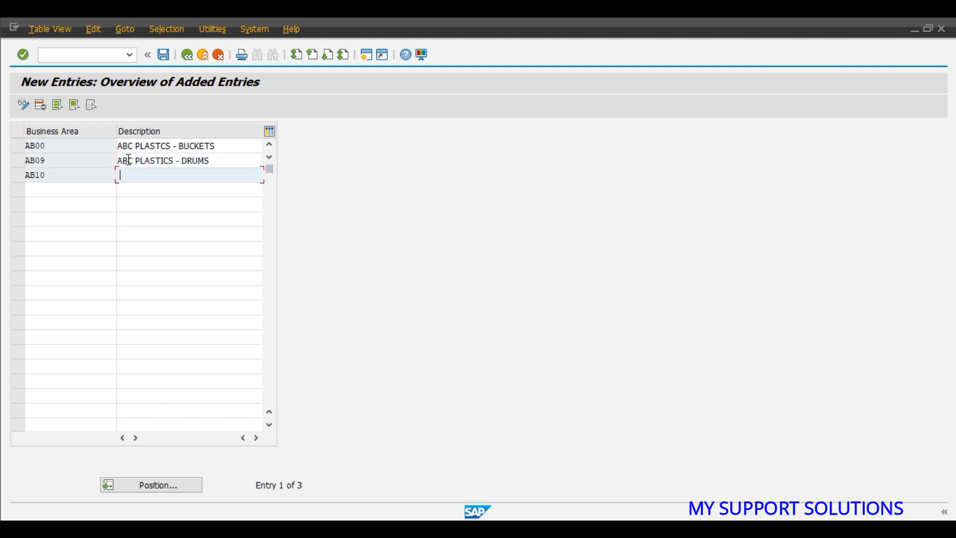
{"action": "type", "text": "ABC PLASTICS - PEDAL BINS"}
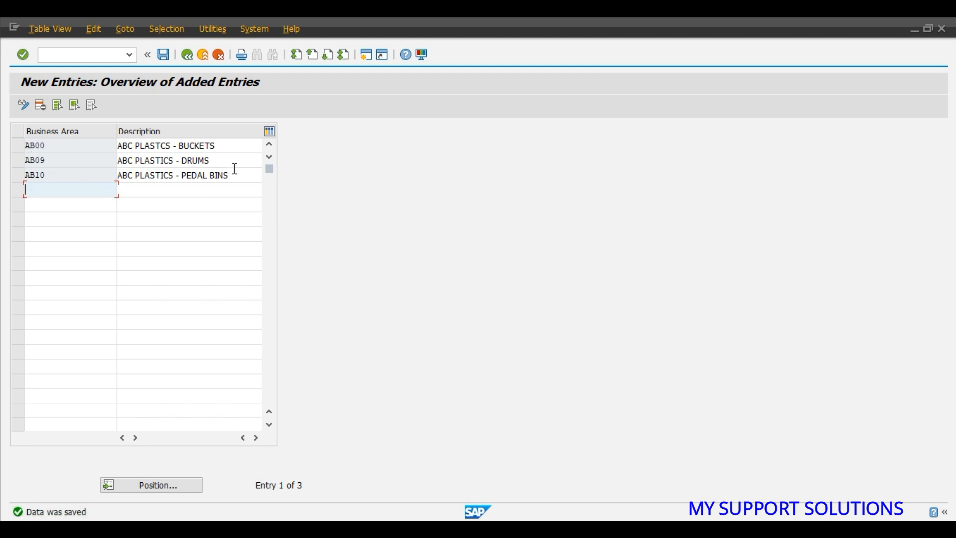